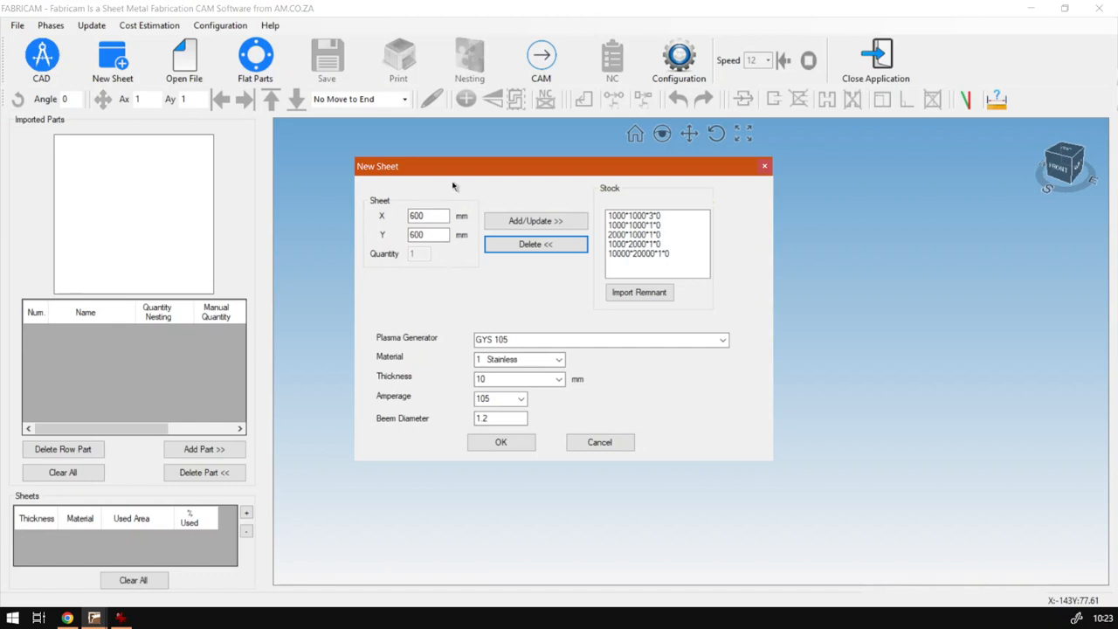
{"action": "mouse_move", "coordinate": [411, 271]}
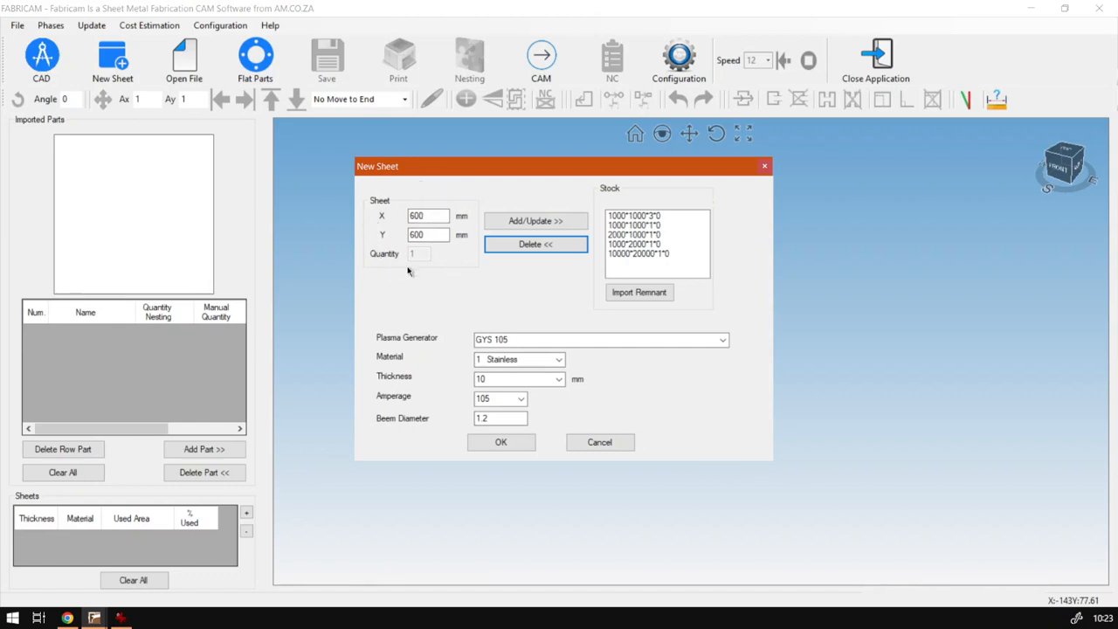
{"action": "mouse_move", "coordinate": [605, 234]}
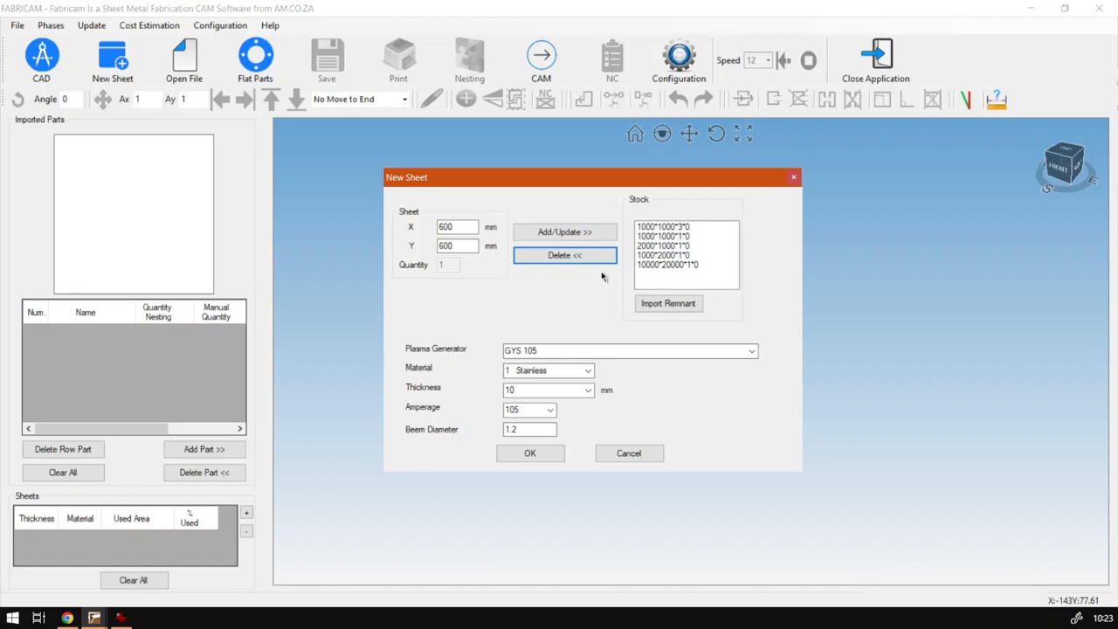
{"action": "mouse_move", "coordinate": [690, 330]}
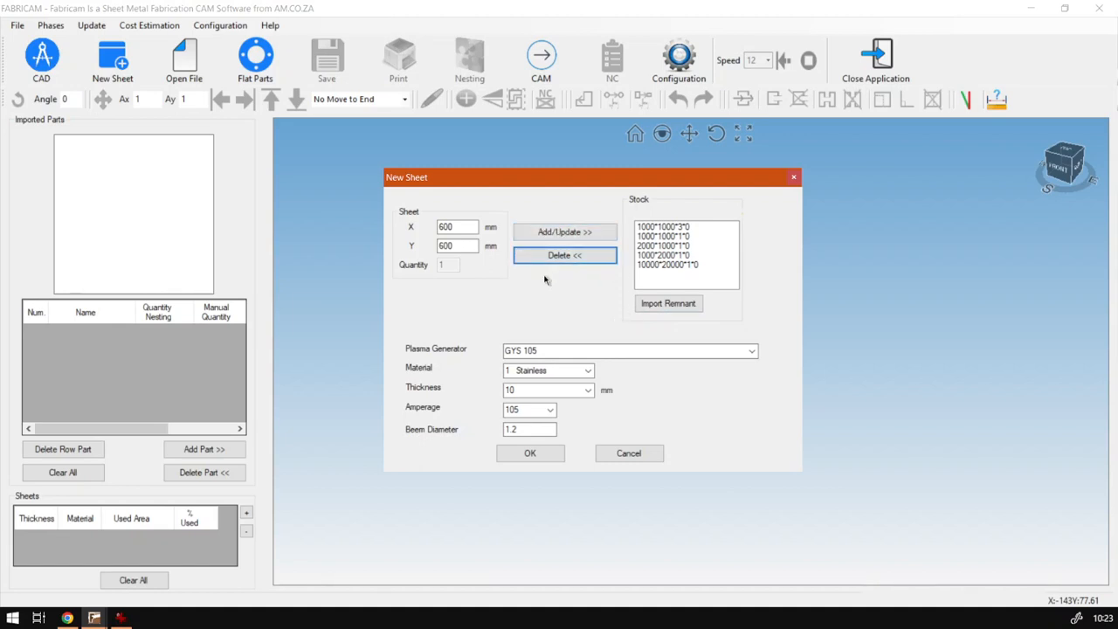
{"action": "mouse_move", "coordinate": [588, 284]}
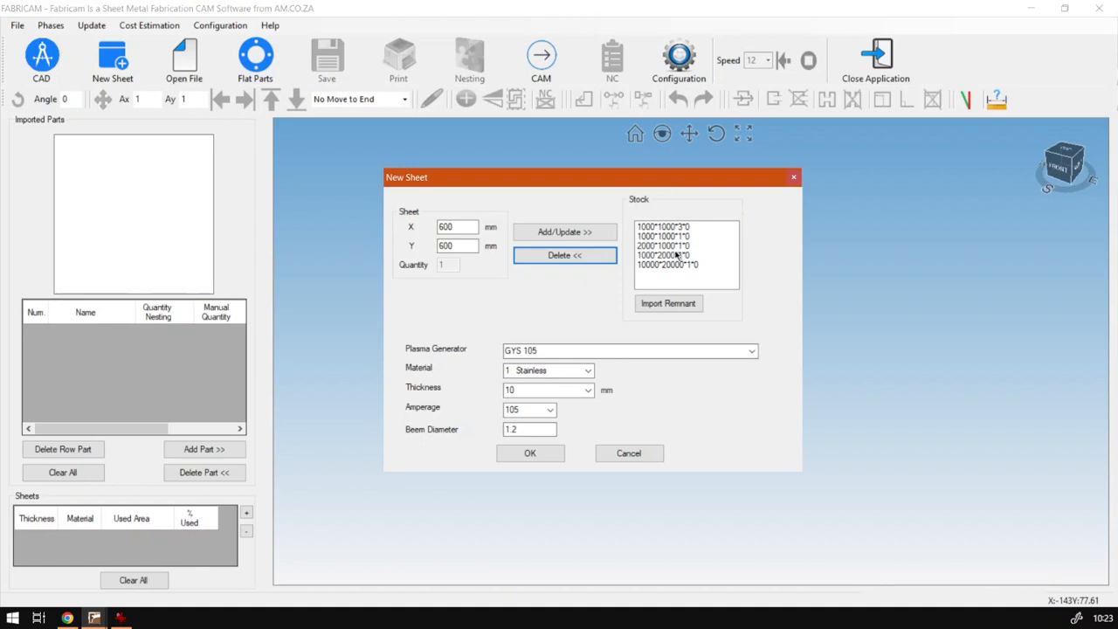
{"action": "mouse_move", "coordinate": [610, 281]}
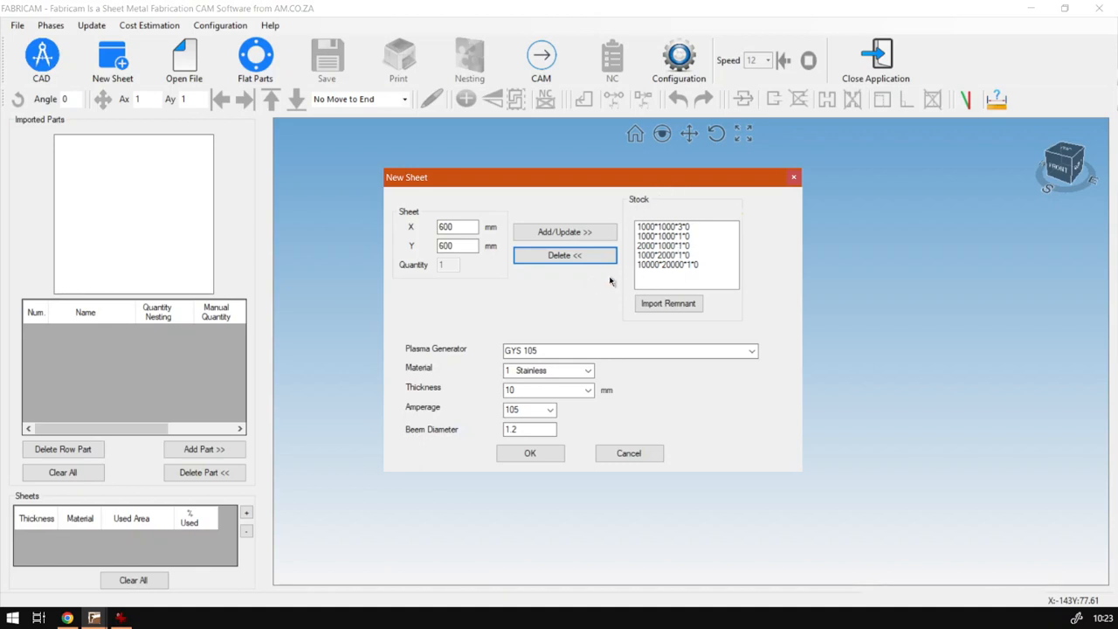
{"action": "mouse_move", "coordinate": [579, 270]}
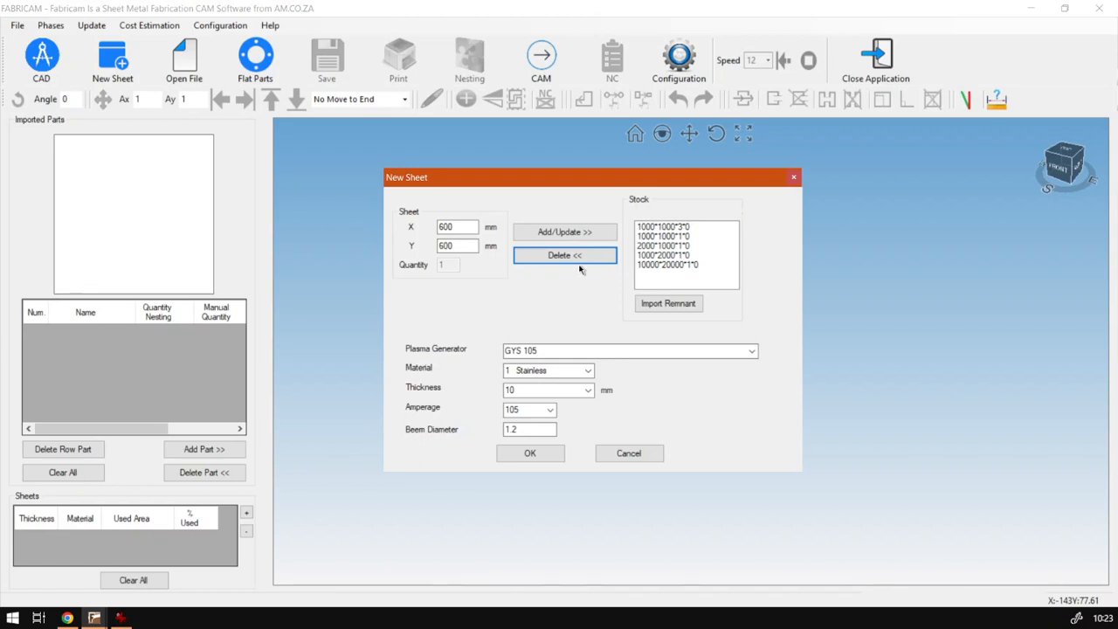
{"action": "mouse_move", "coordinate": [542, 316]}
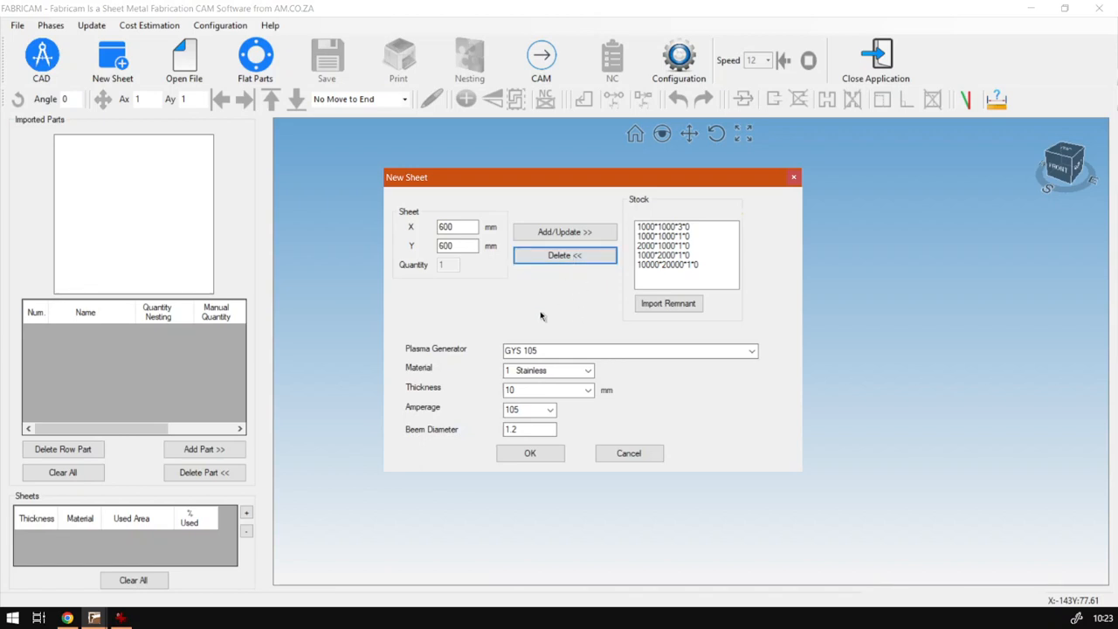
{"action": "mouse_move", "coordinate": [499, 282]}
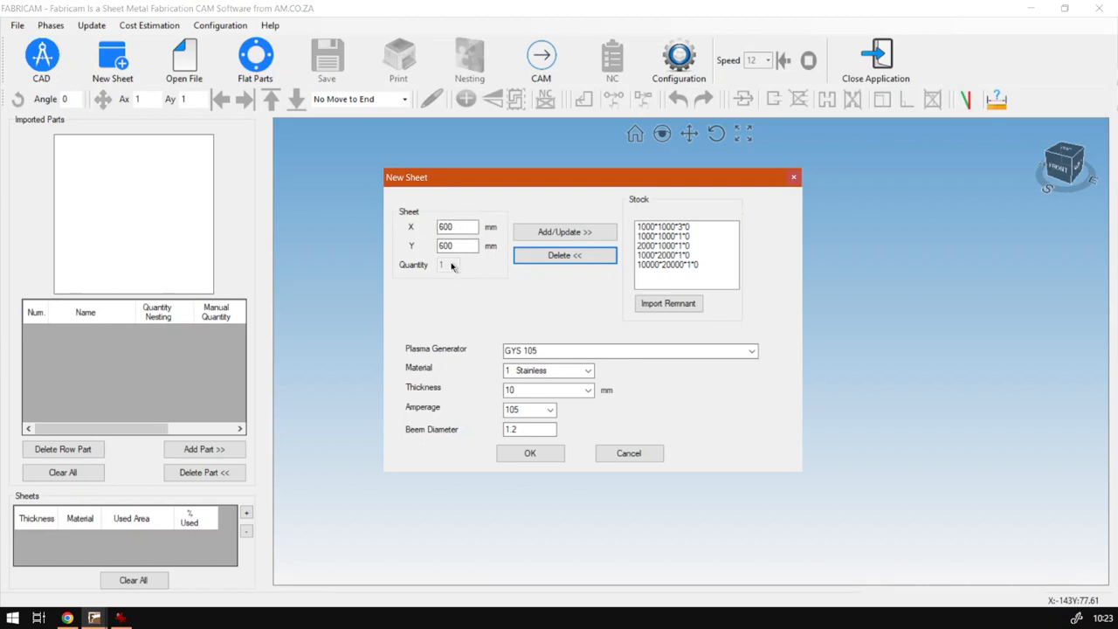
Step: Add an 800×600 sheet to the Stock list, then load the 1000×2000 stock size
{"action": "left_click", "coordinate": [456, 226]}
{"action": "type", "text": "800"}
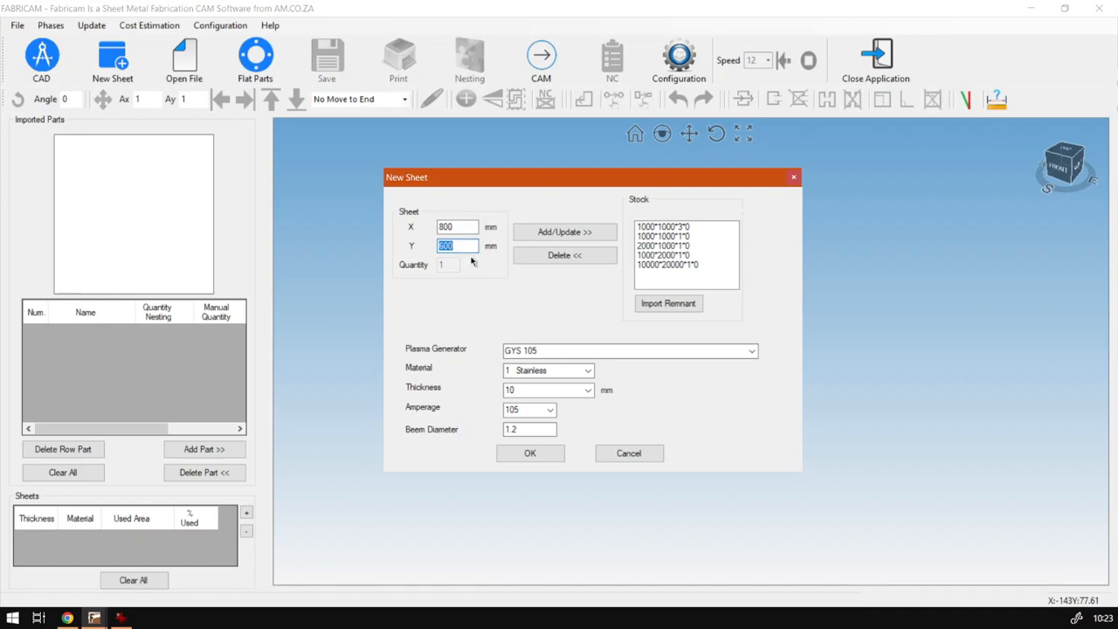
{"action": "mouse_move", "coordinate": [511, 329]}
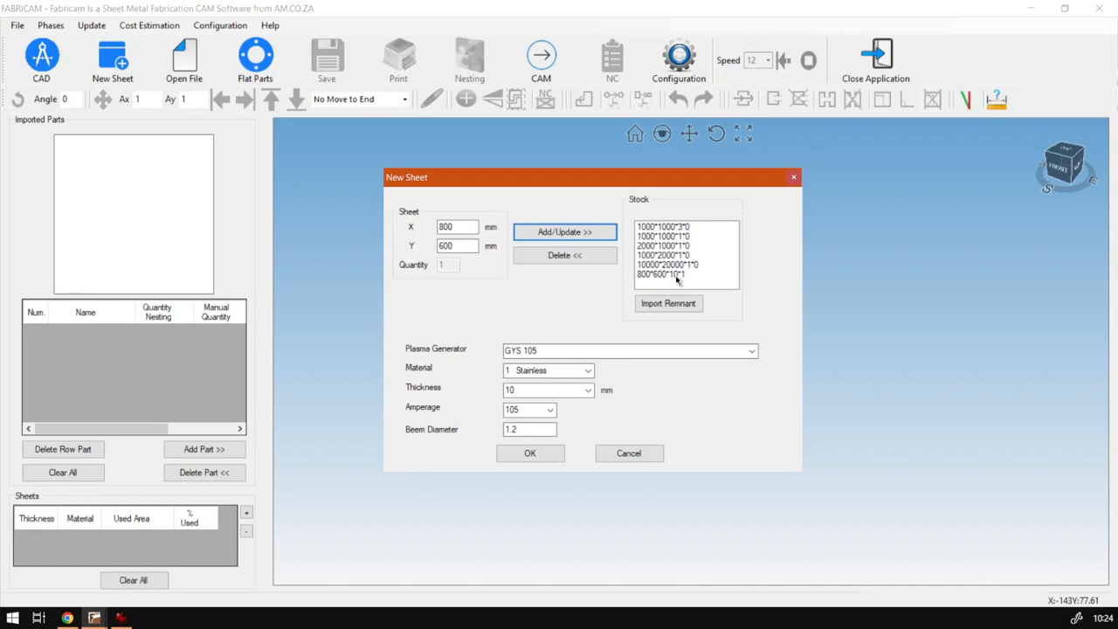
{"action": "mouse_move", "coordinate": [653, 278]}
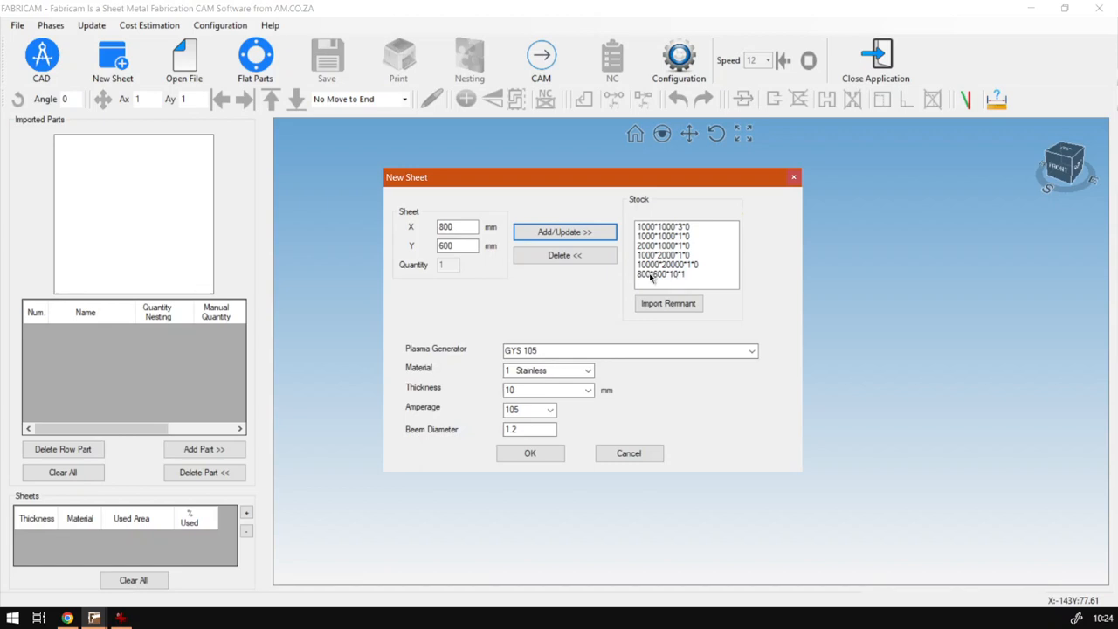
{"action": "mouse_move", "coordinate": [730, 277]}
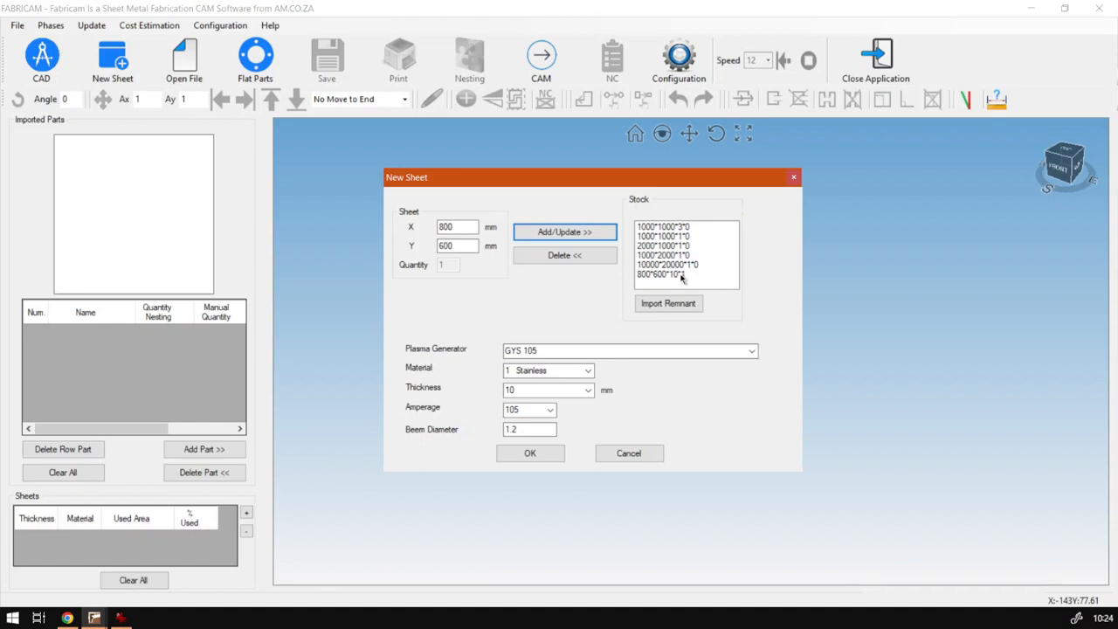
{"action": "mouse_move", "coordinate": [657, 278]}
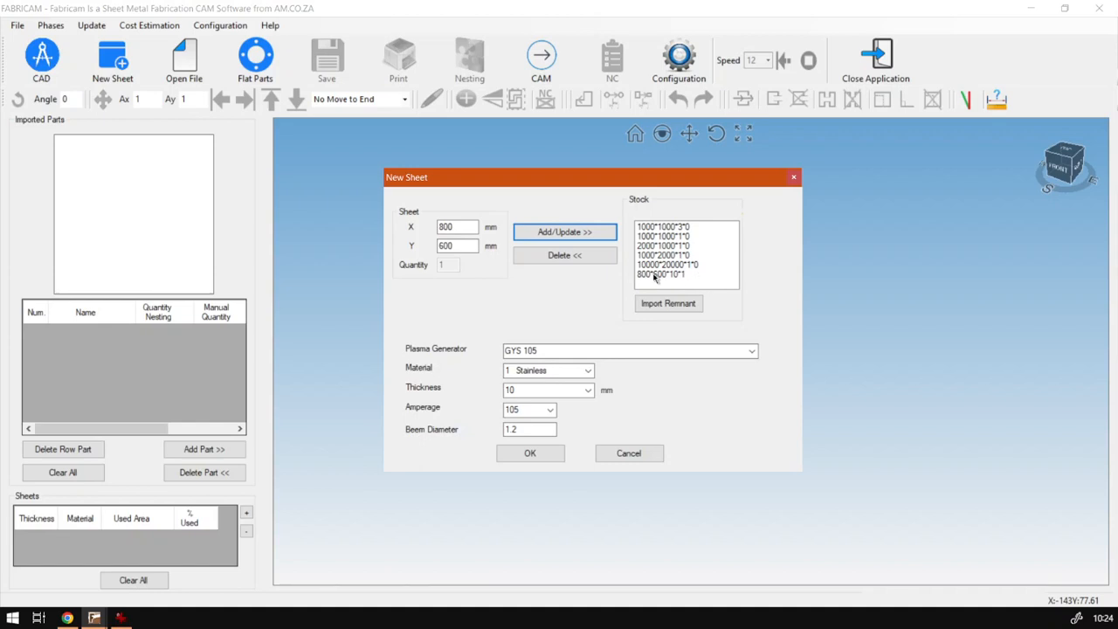
{"action": "mouse_move", "coordinate": [685, 213]}
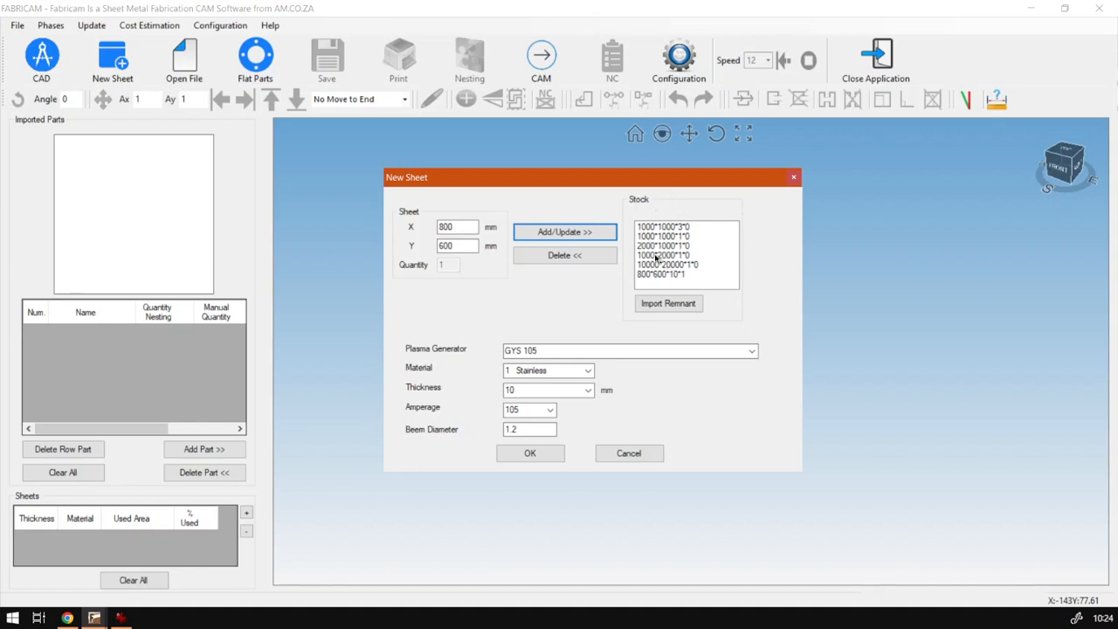
{"action": "mouse_move", "coordinate": [677, 290]}
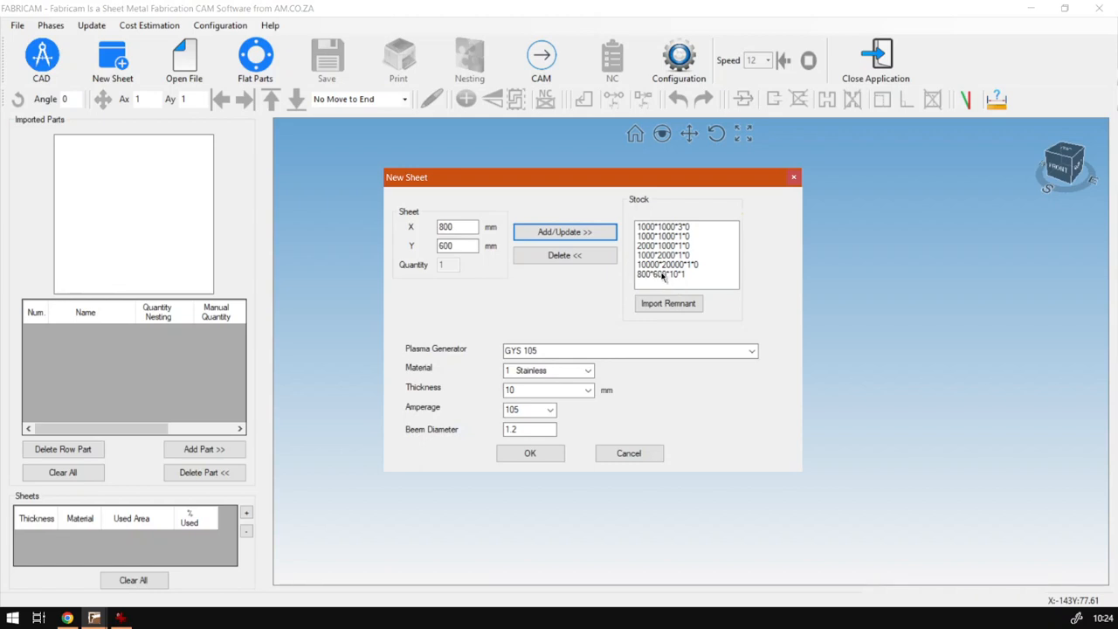
{"action": "left_click", "coordinate": [667, 255]}
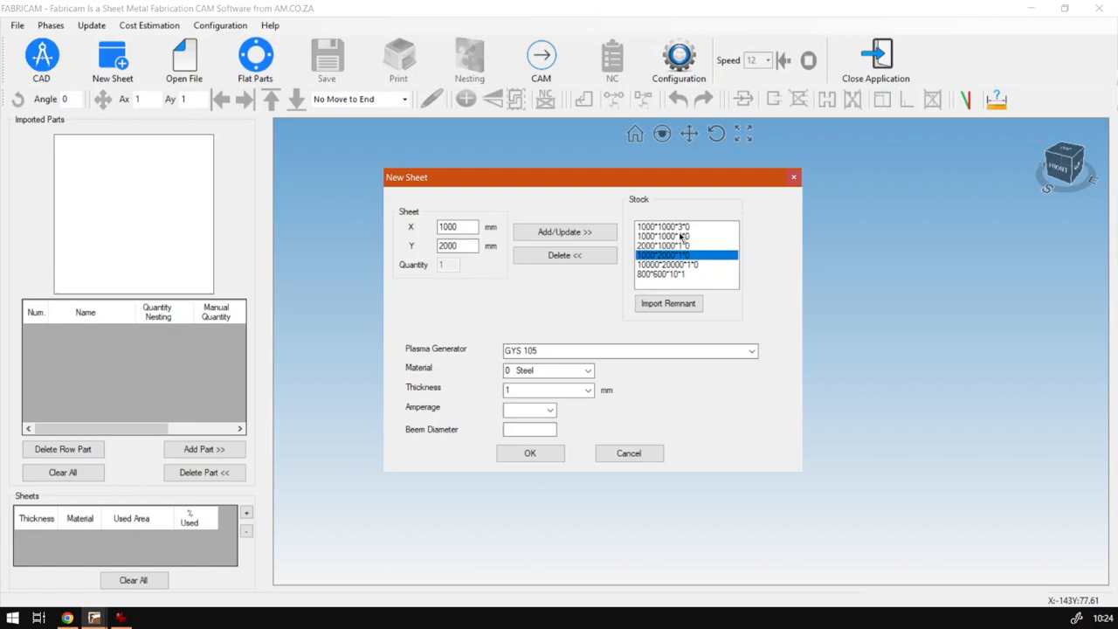
Step: Browse the 10000×20000, 1000×1000 and 800×600 stock entries, then cancel the dialog
{"action": "left_click", "coordinate": [681, 264]}
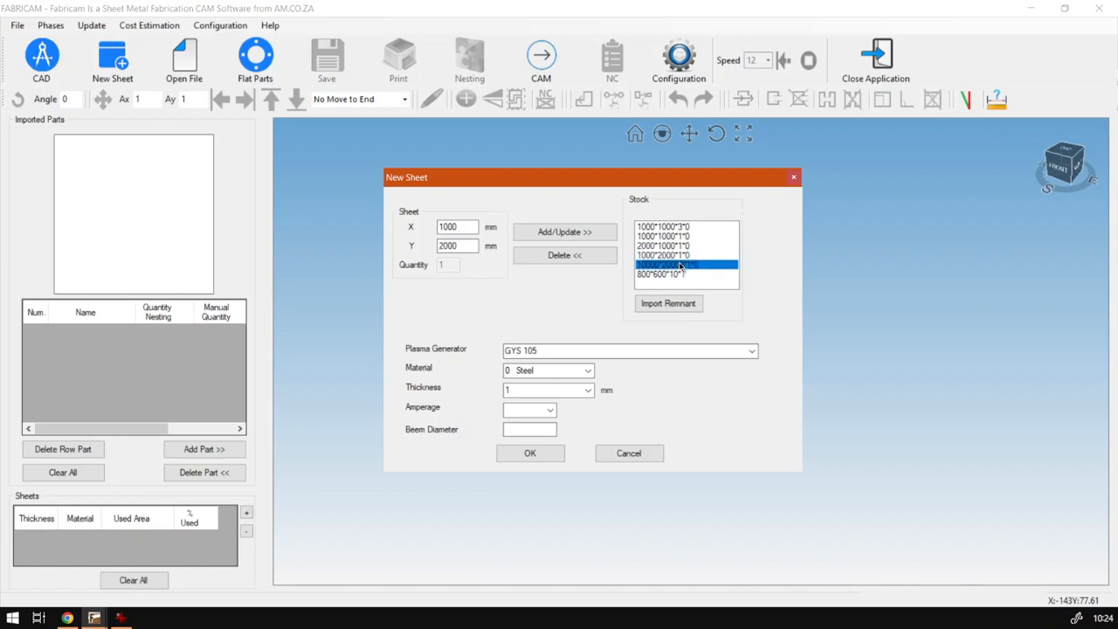
{"action": "left_click", "coordinate": [664, 226]}
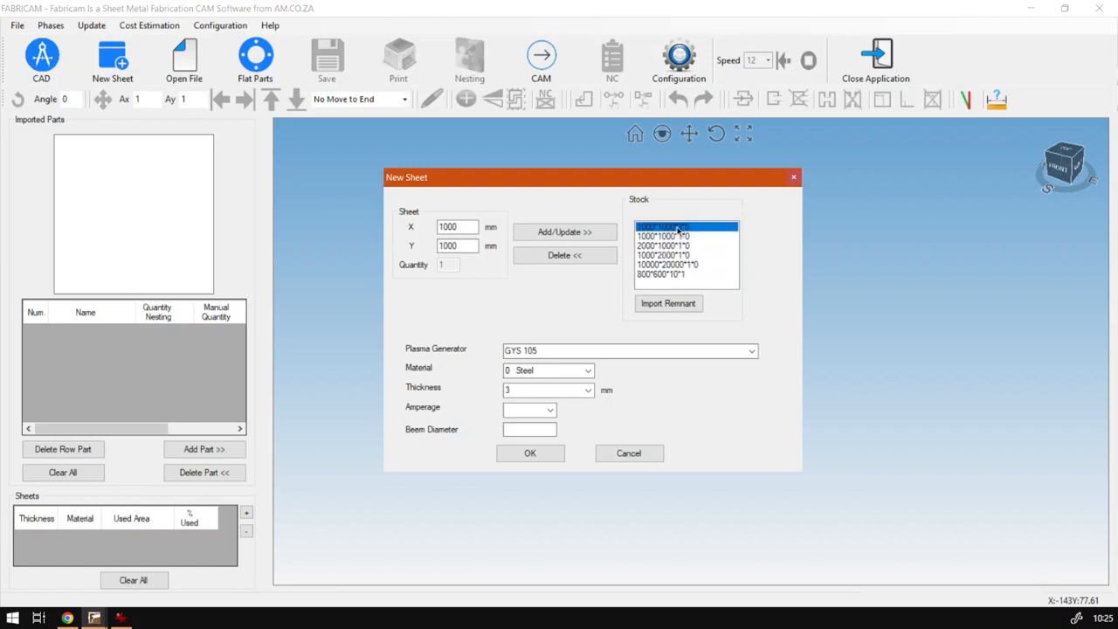
{"action": "left_click", "coordinate": [686, 255]}
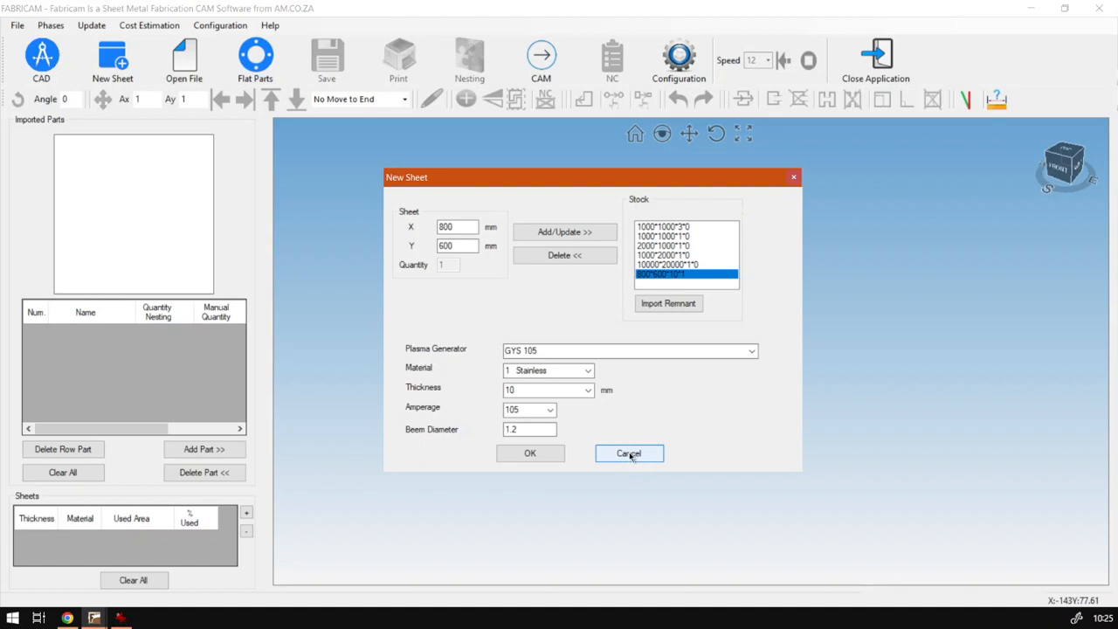
{"action": "left_click", "coordinate": [629, 452]}
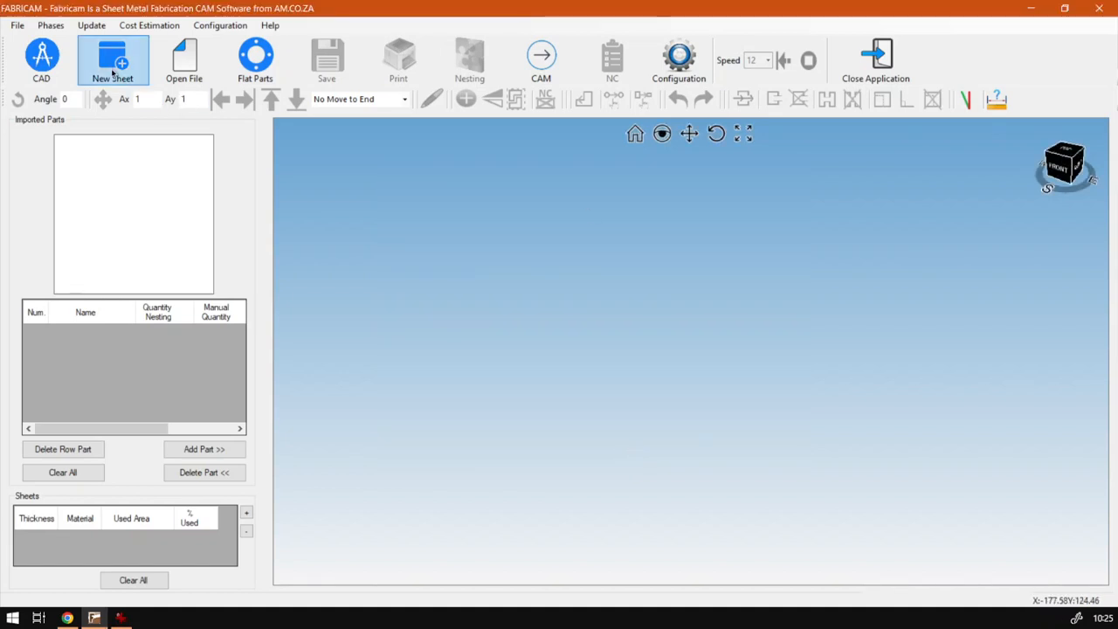
Step: Reopen New Sheet and enter size 800, a material and amperage 2
{"action": "left_click", "coordinate": [112, 60]}
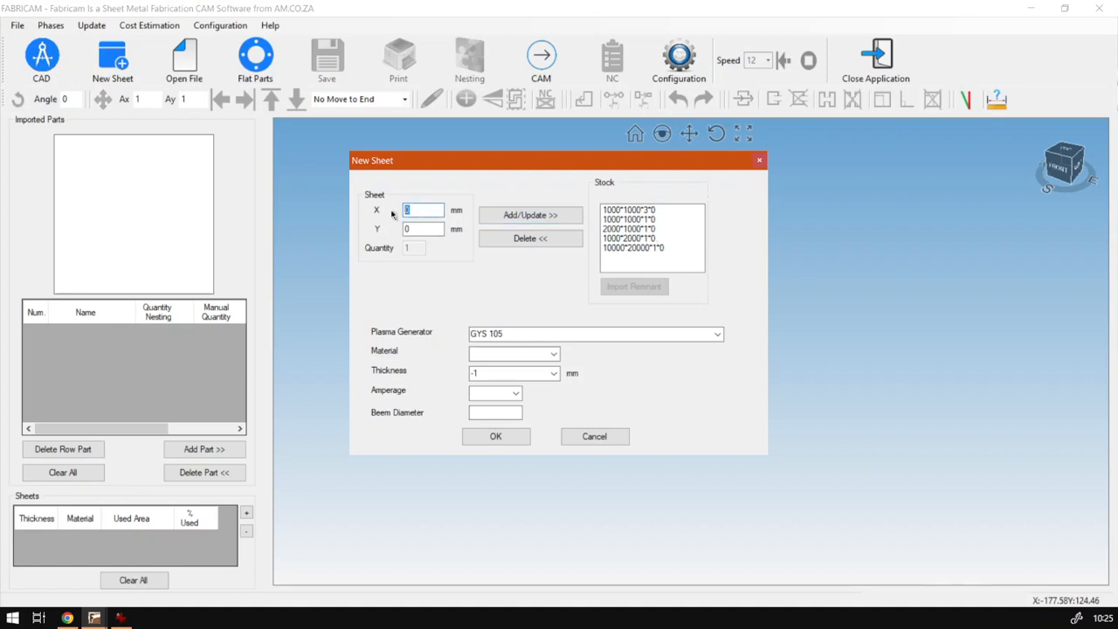
{"action": "type", "text": "800"}
{"action": "left_click", "coordinate": [423, 228]}
{"action": "type", "text": "600"}
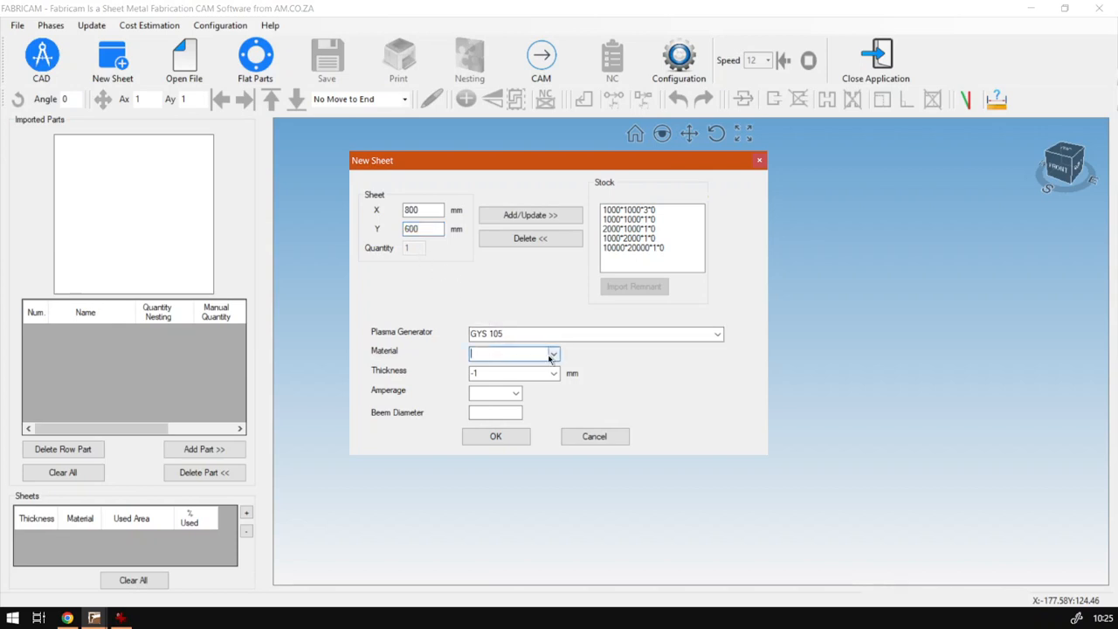
{"action": "left_click", "coordinate": [513, 353]}
{"action": "type", "text": "0"}
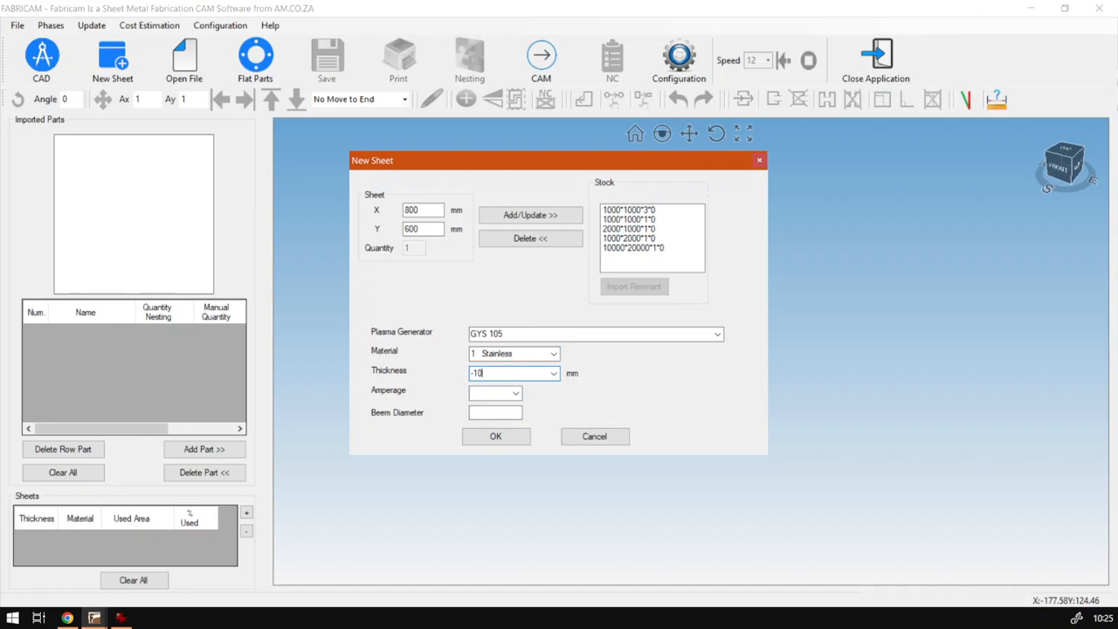
{"action": "left_click", "coordinate": [494, 392]}
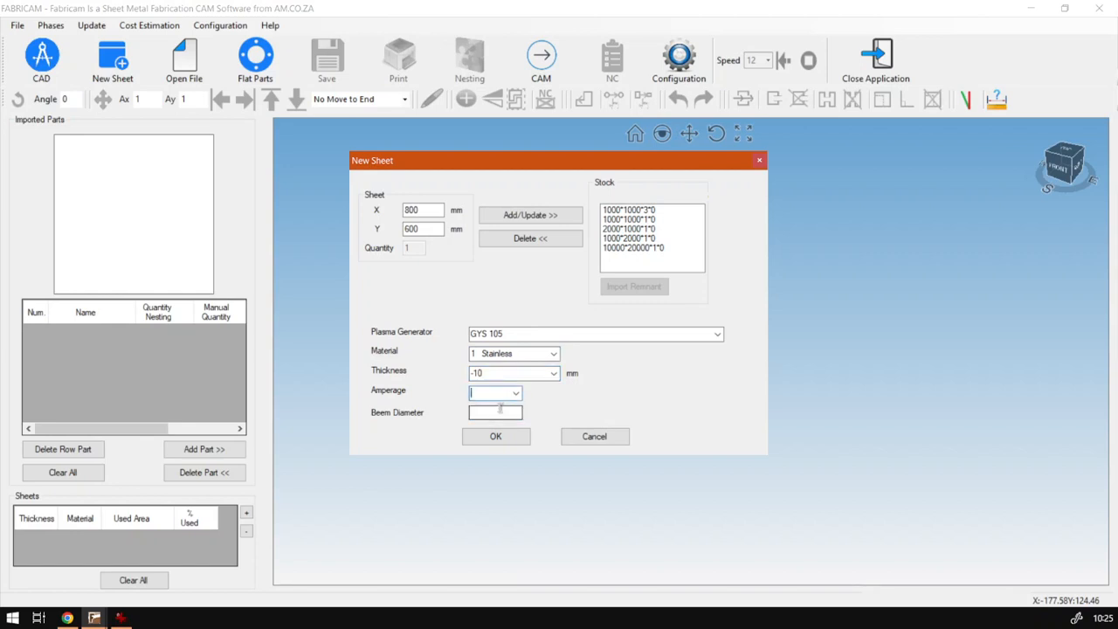
{"action": "left_click", "coordinate": [530, 215]}
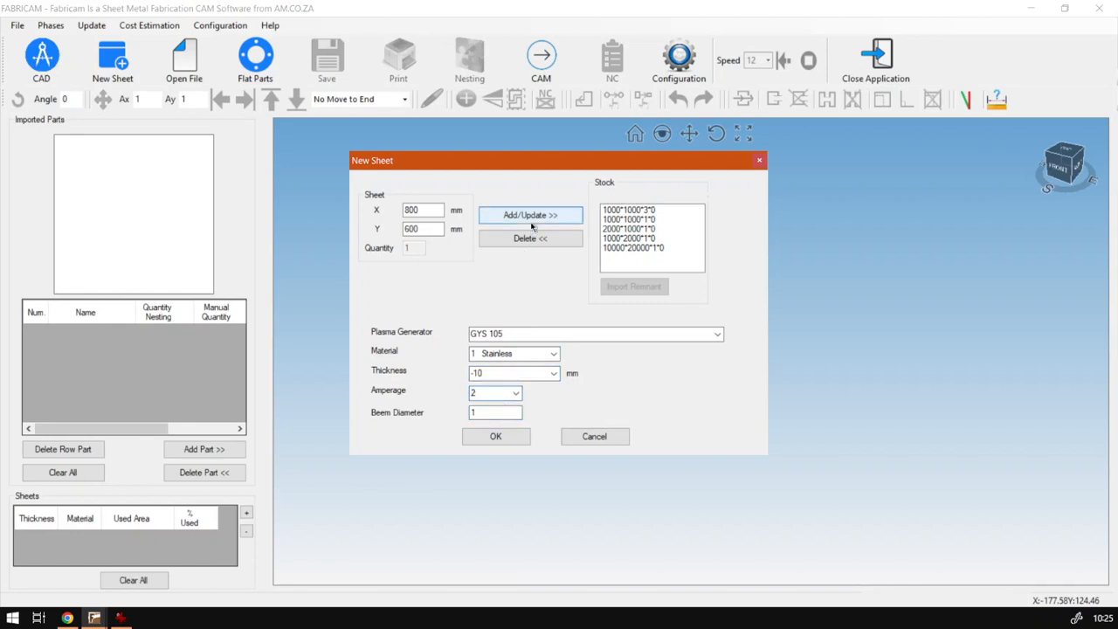
Step: Add the 800*600*-10*1 entry to stock, set beam diameter 1, and confirm
{"action": "left_click", "coordinate": [530, 215]}
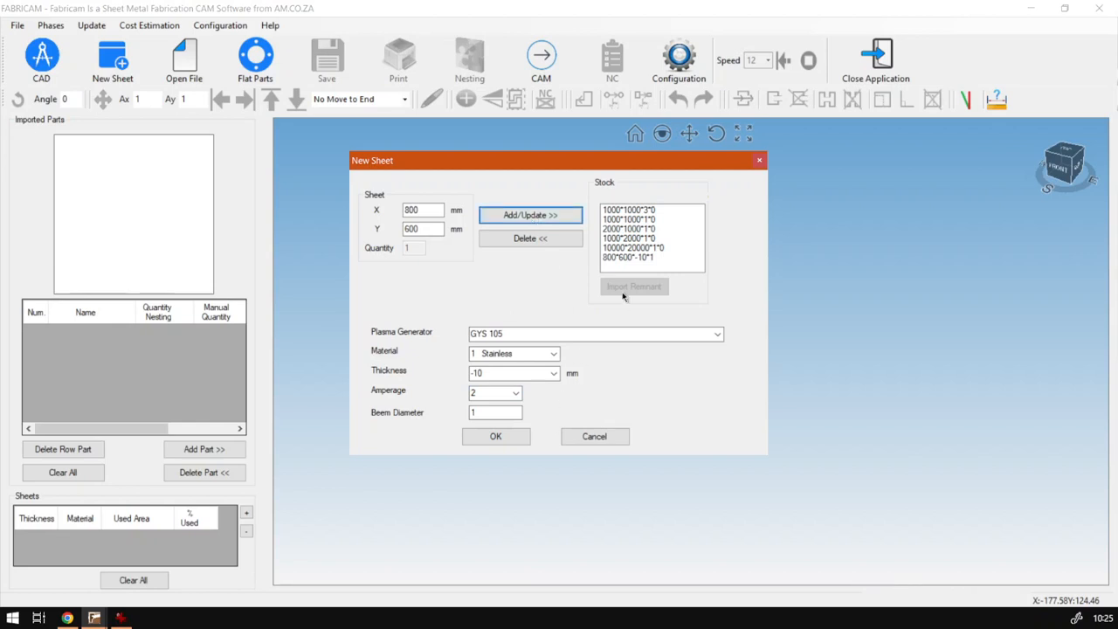
{"action": "left_click", "coordinate": [629, 257]}
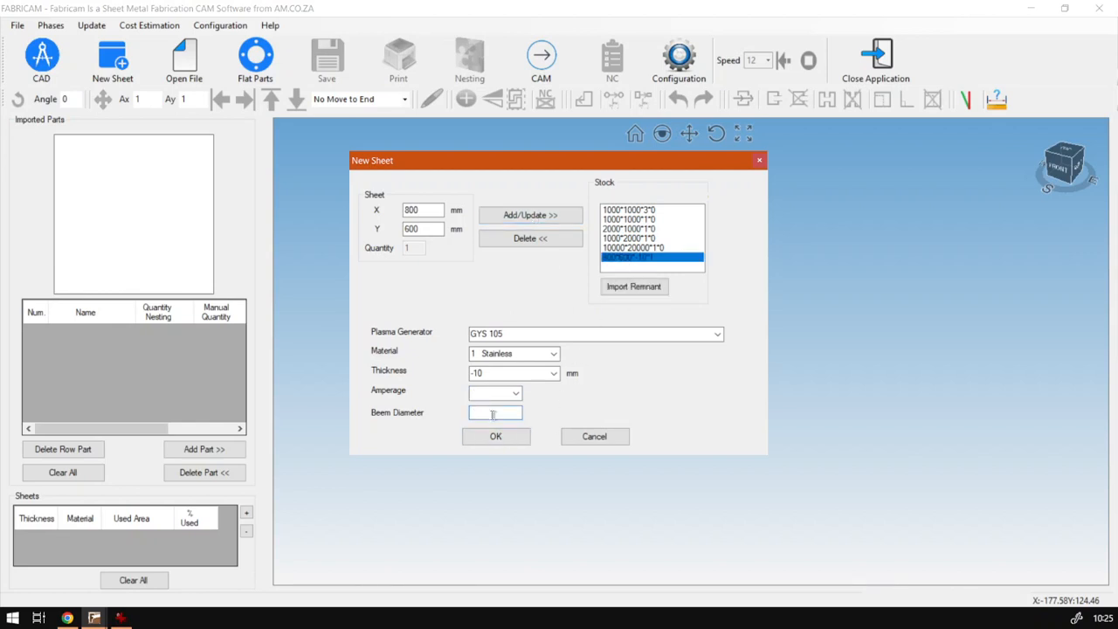
{"action": "type", "text": "1"}
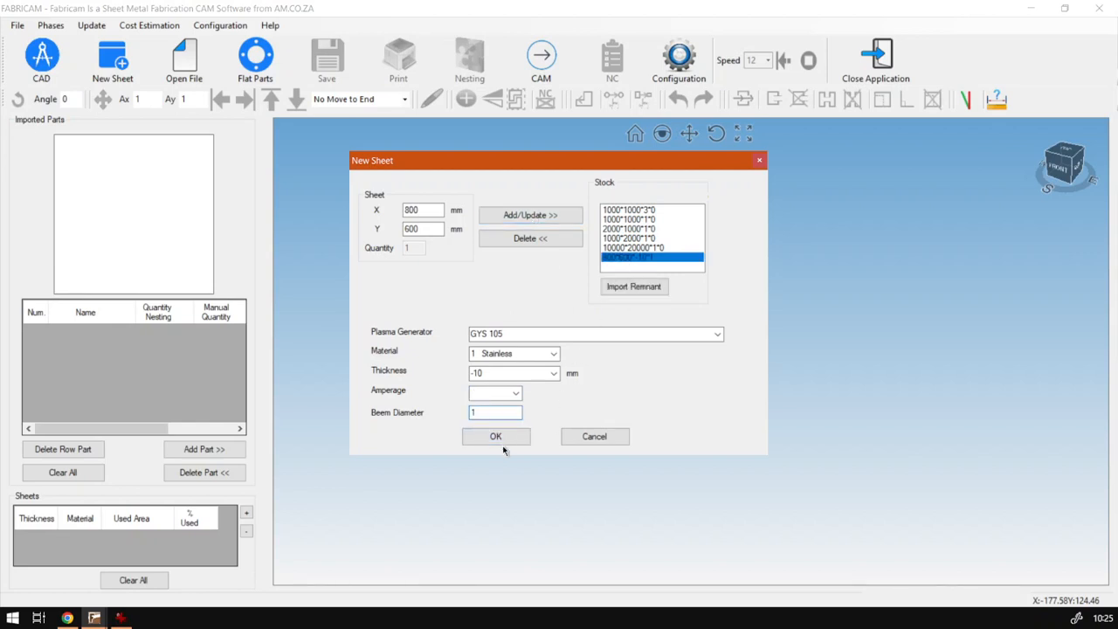
{"action": "left_click", "coordinate": [495, 436]}
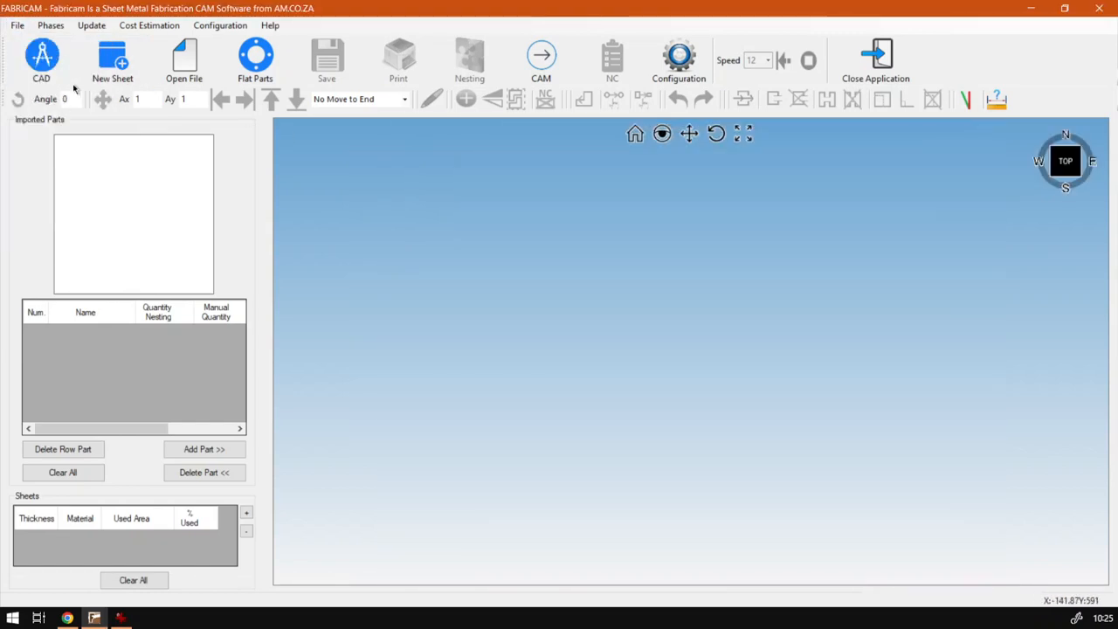
Step: Reopen the New Sheet dialog from the toolbar to check the 800*600*-10*1 entry
{"action": "left_click", "coordinate": [111, 59]}
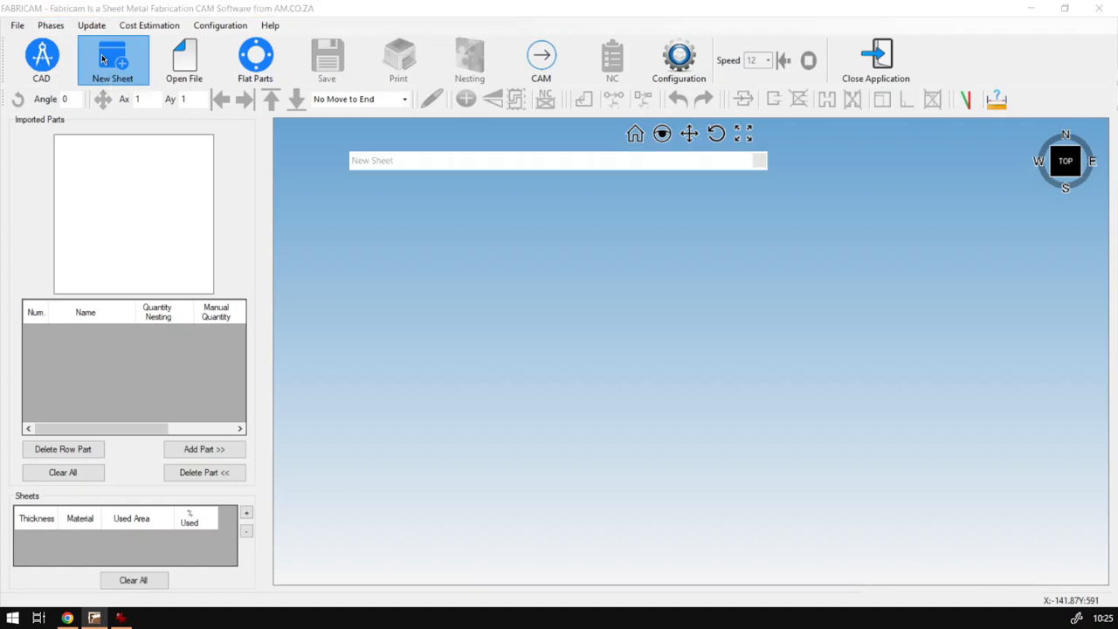
{"action": "left_click", "coordinate": [112, 60]}
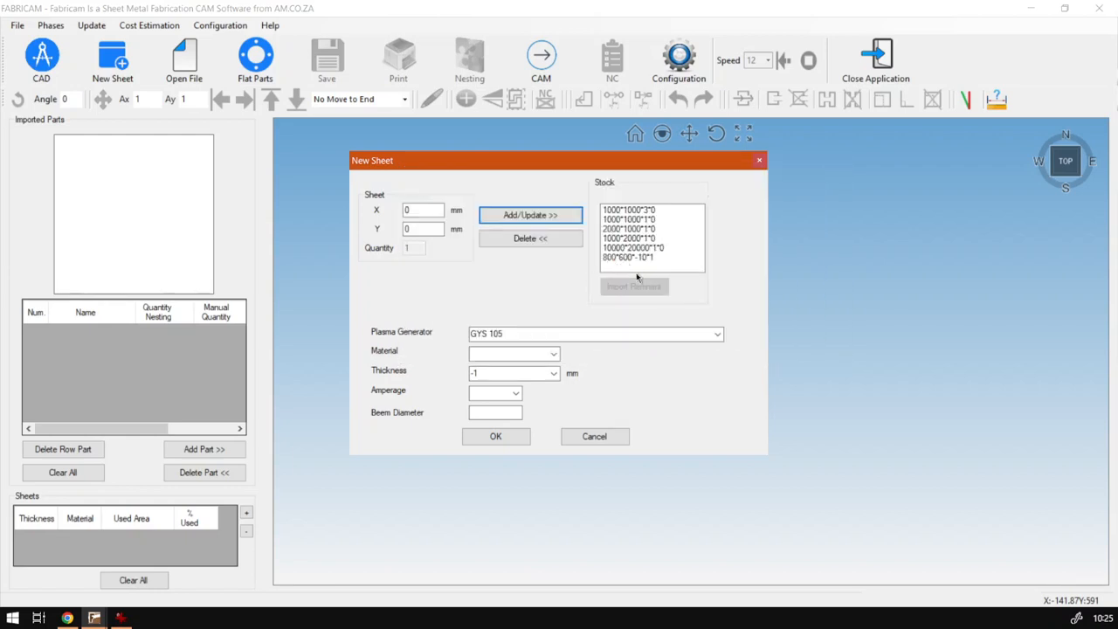
{"action": "mouse_move", "coordinate": [583, 265]}
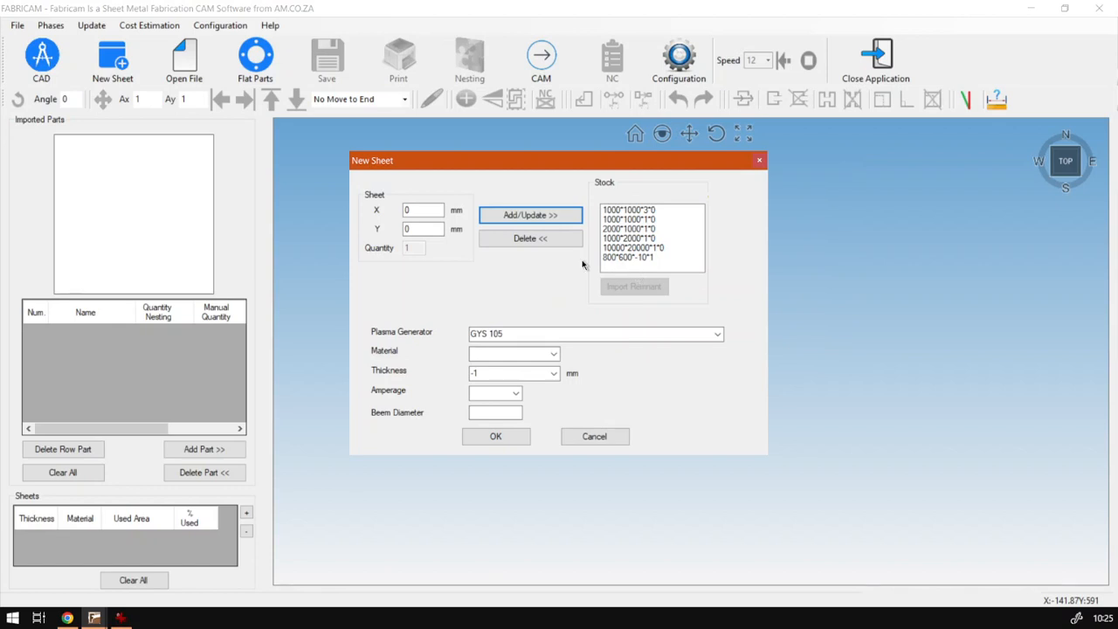
Step: Delete the 800*600*-10*1 stock entry and cancel the New Sheet dialog
{"action": "left_click", "coordinate": [631, 257]}
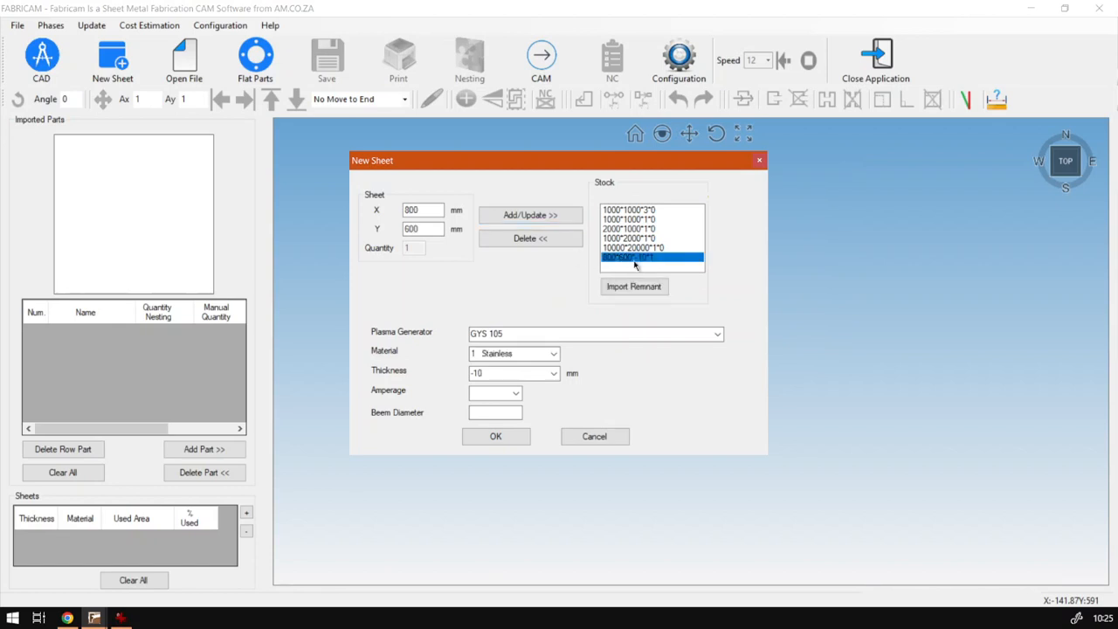
{"action": "left_click", "coordinate": [530, 239]}
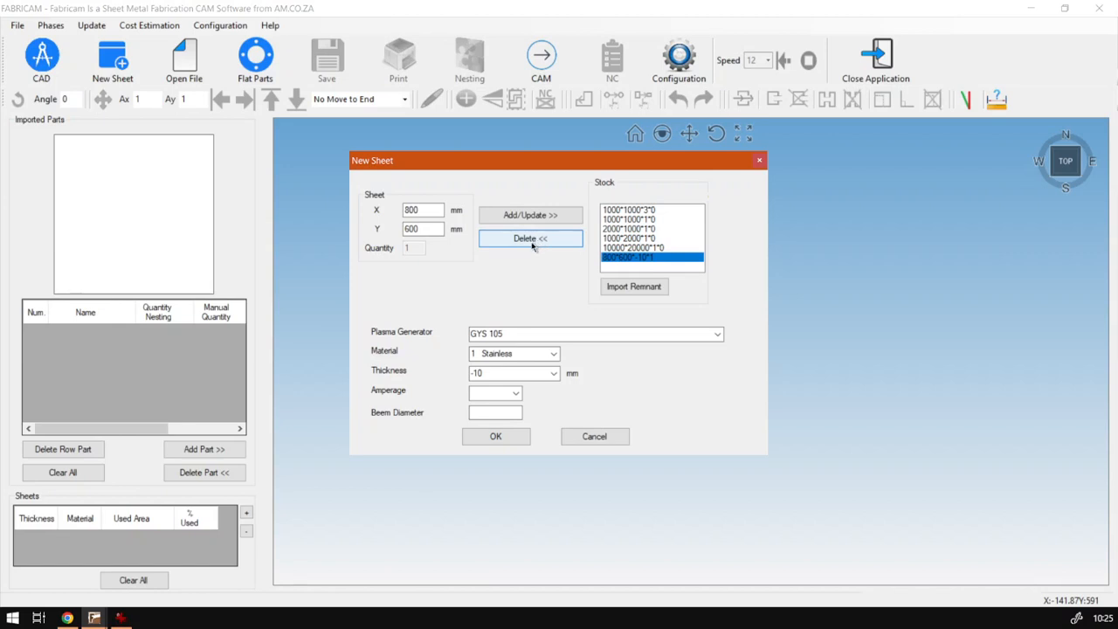
{"action": "left_click", "coordinate": [530, 239]}
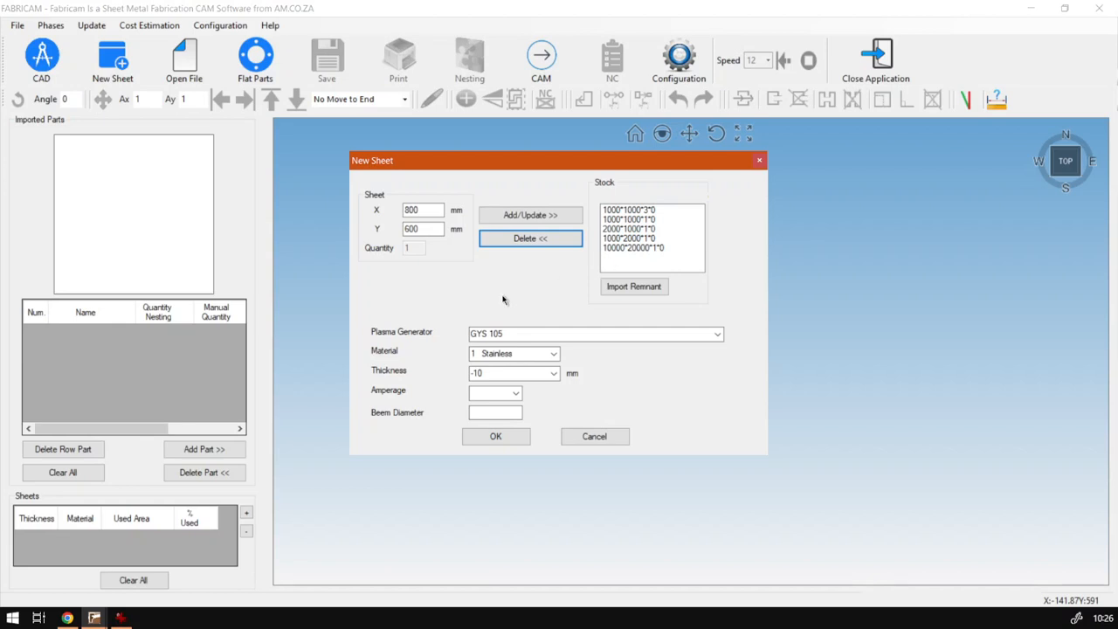
{"action": "mouse_move", "coordinate": [500, 296]}
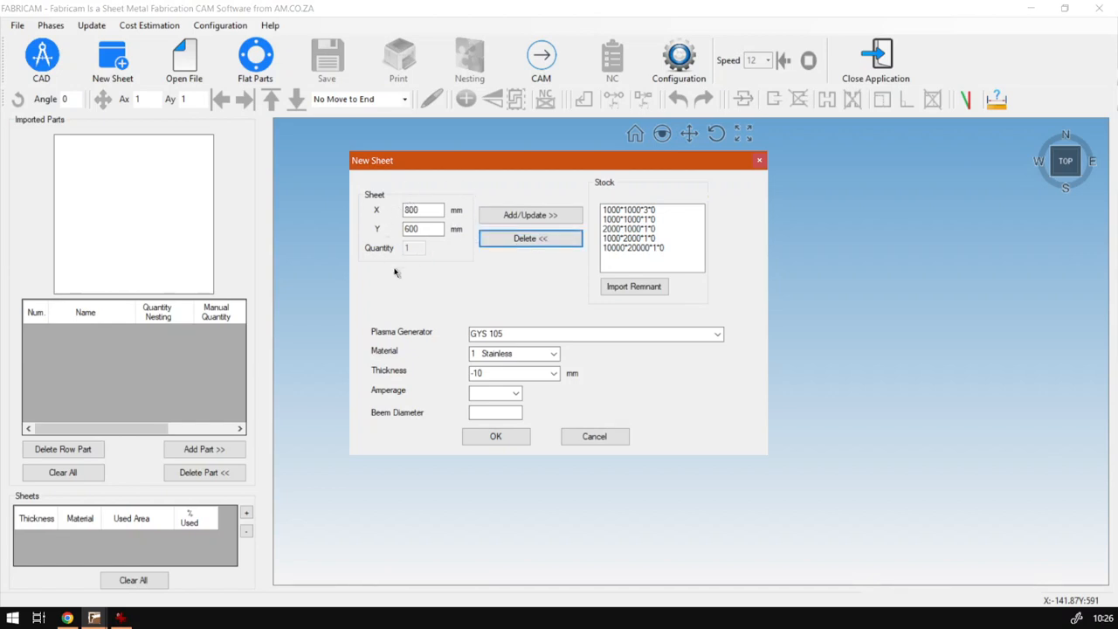
{"action": "mouse_move", "coordinate": [423, 197]}
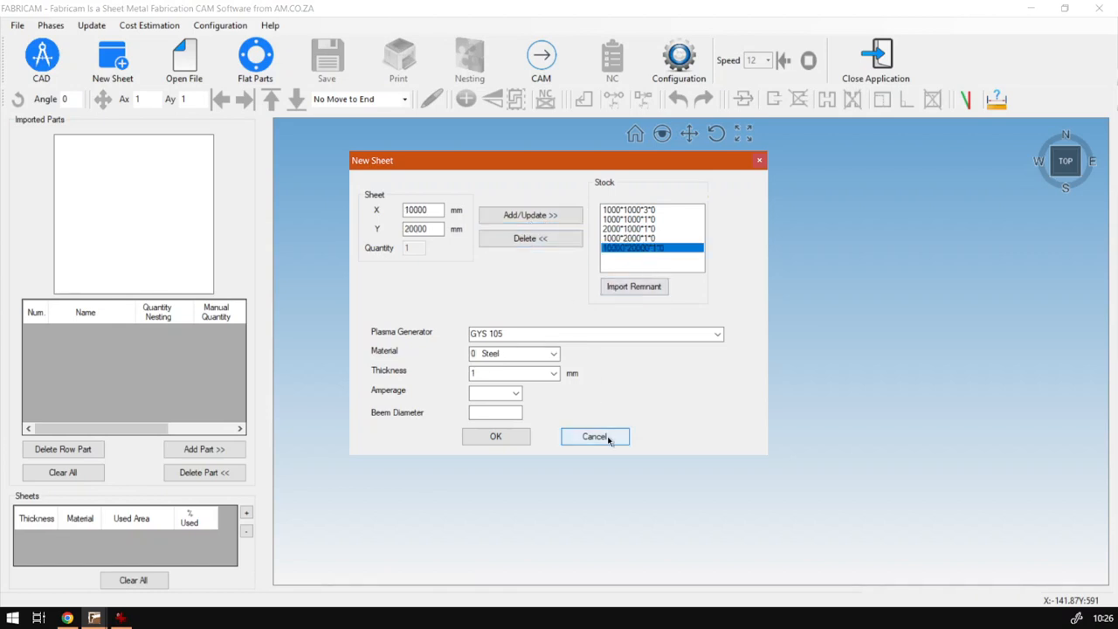
{"action": "left_click", "coordinate": [595, 437]}
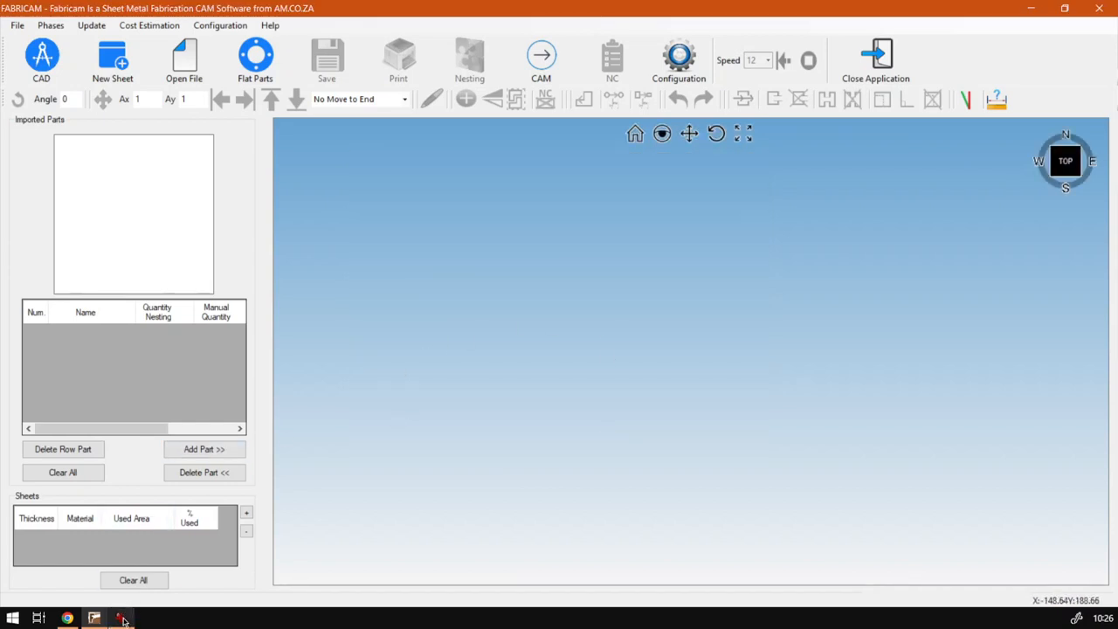
{"action": "mouse_move", "coordinate": [67, 619]}
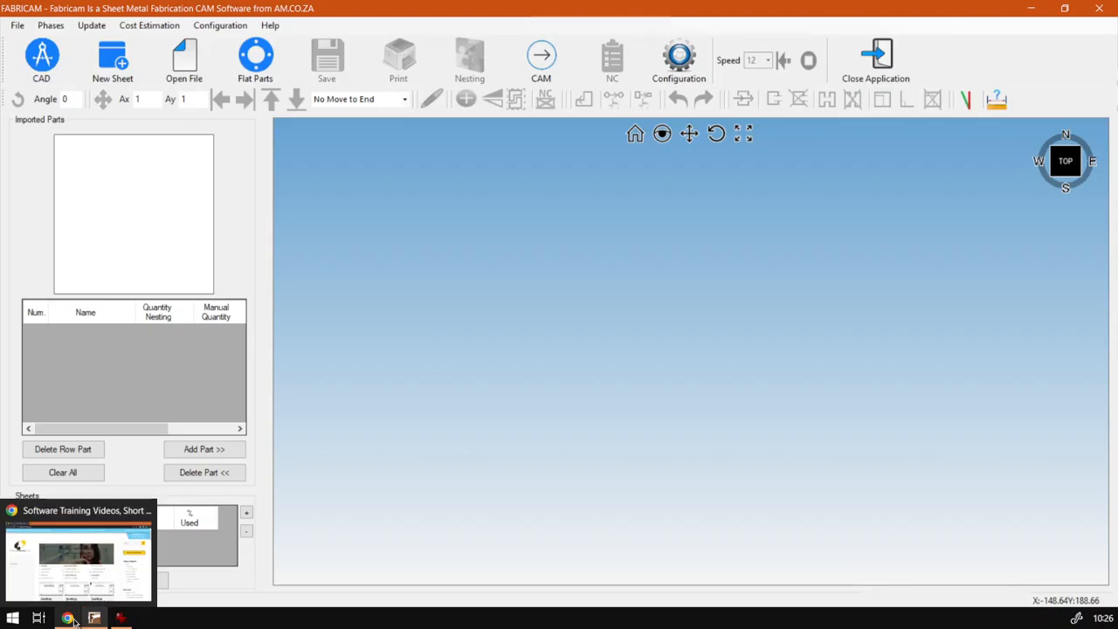
Step: Switch to the softwaretraining.co.za Software Training Videos page in Chrome
{"action": "left_click", "coordinate": [77, 560]}
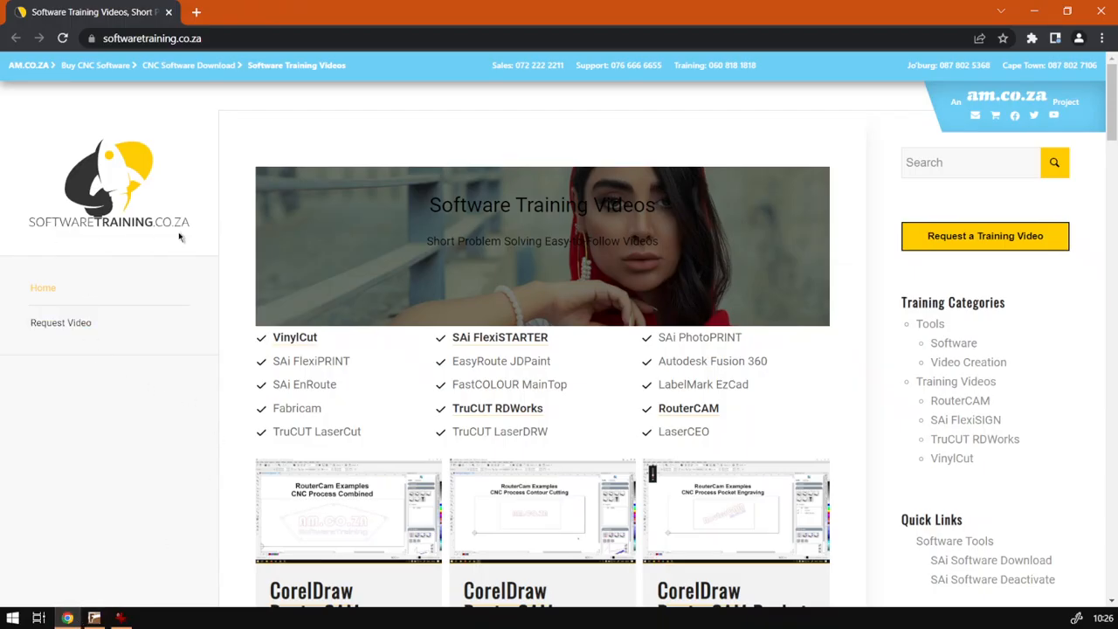
{"action": "mouse_move", "coordinate": [478, 282]}
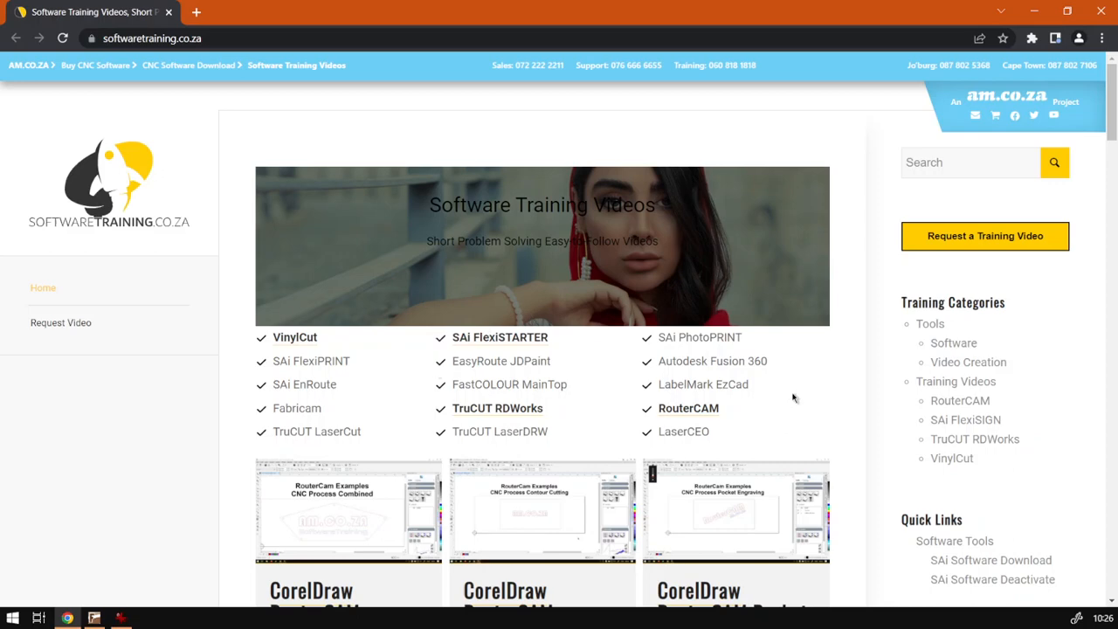
{"action": "mouse_move", "coordinate": [993, 188]}
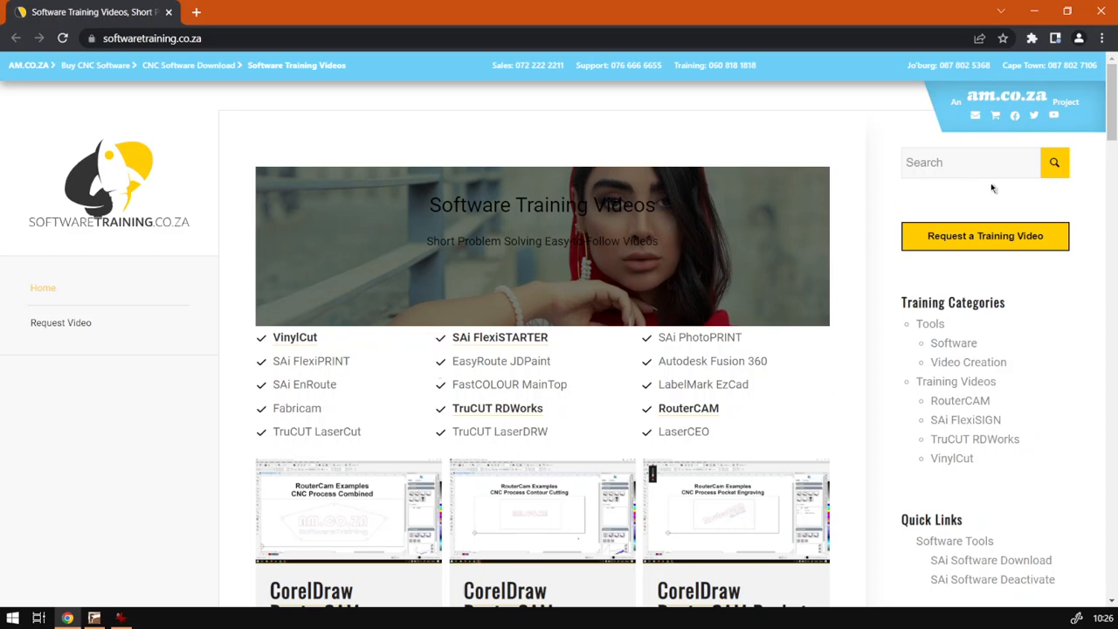
{"action": "mouse_move", "coordinate": [970, 188]}
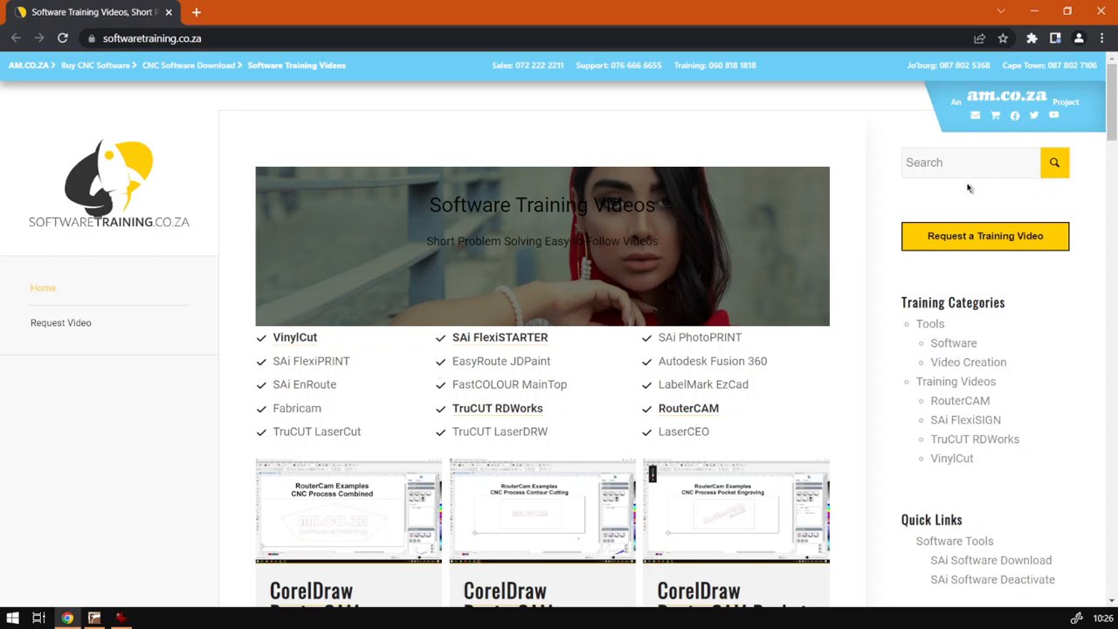
{"action": "mouse_move", "coordinate": [960, 190]}
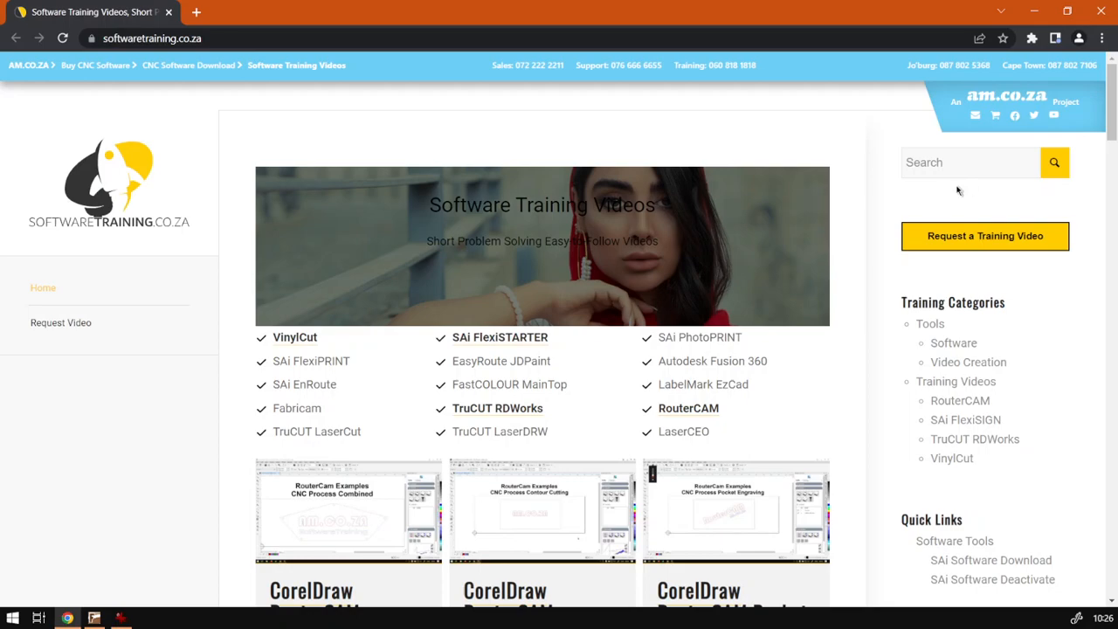
{"action": "mouse_move", "coordinate": [911, 283]}
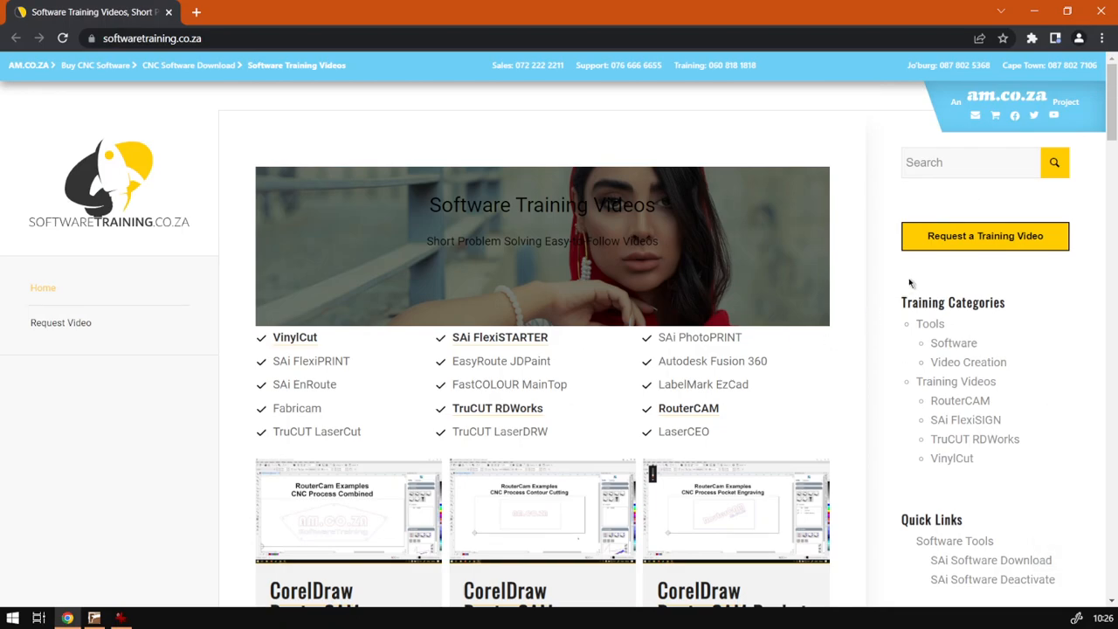